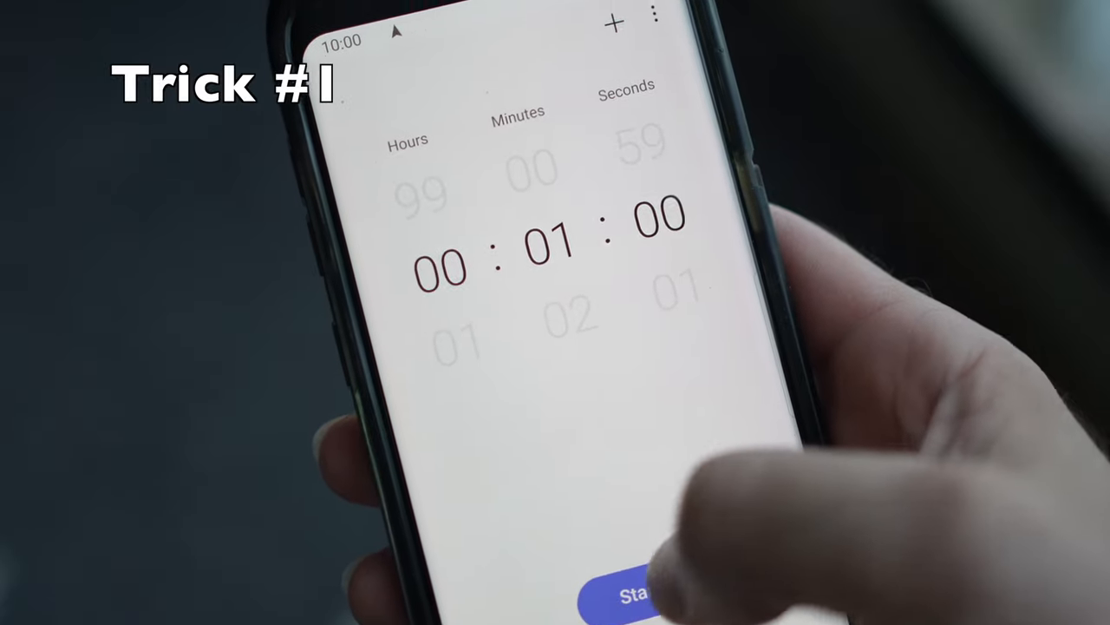
pyautogui.click(634, 594)
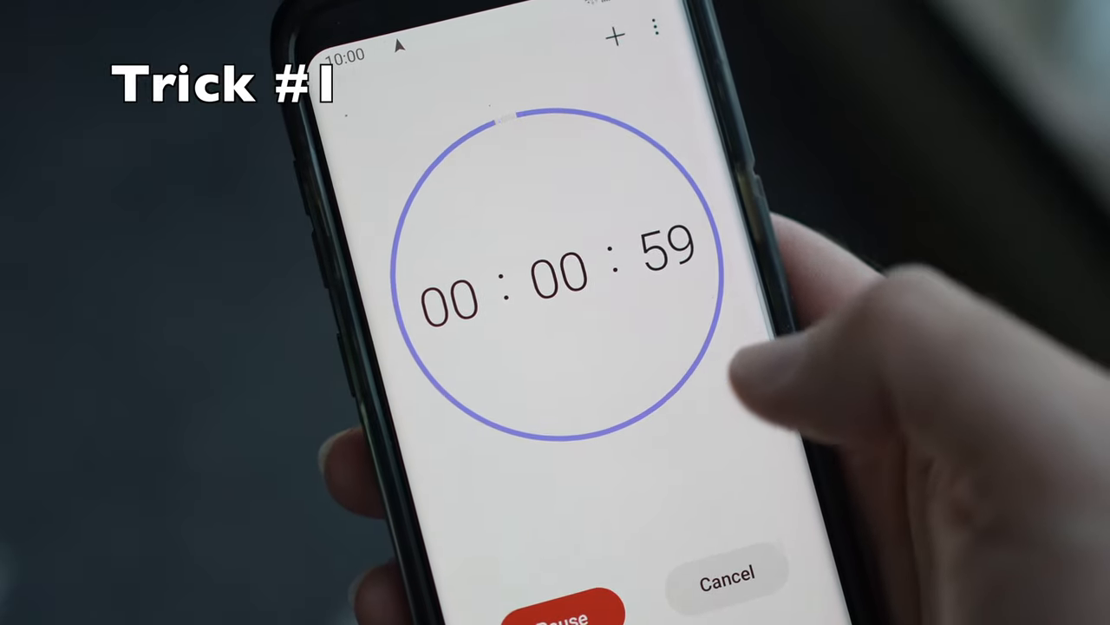